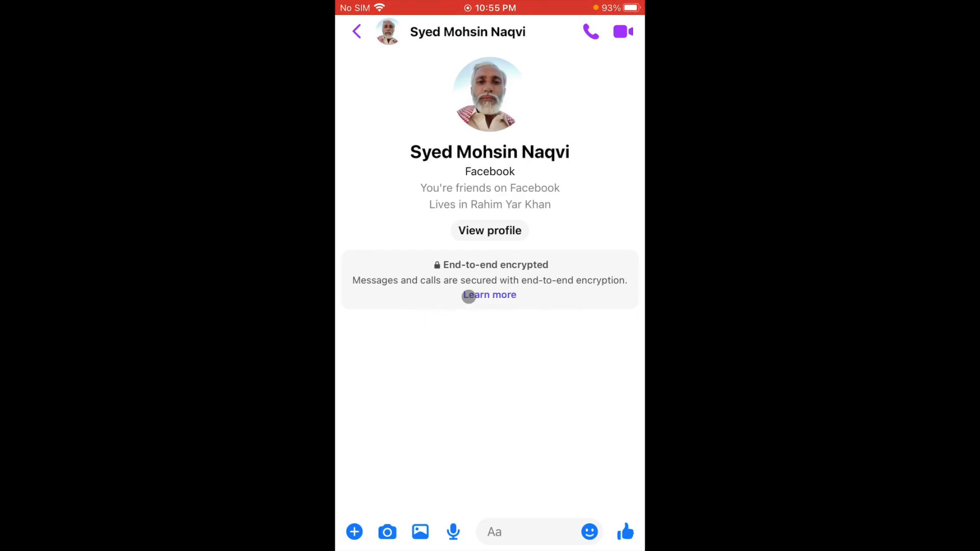
Read the end-to-end encryption explainer and dismiss it before viewing the contact's profile.
click(489, 294)
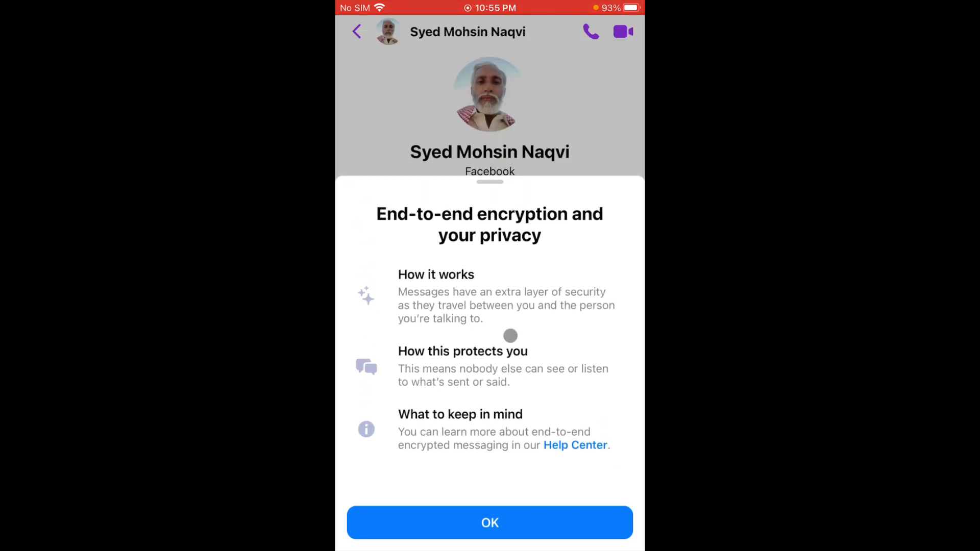
click(489, 523)
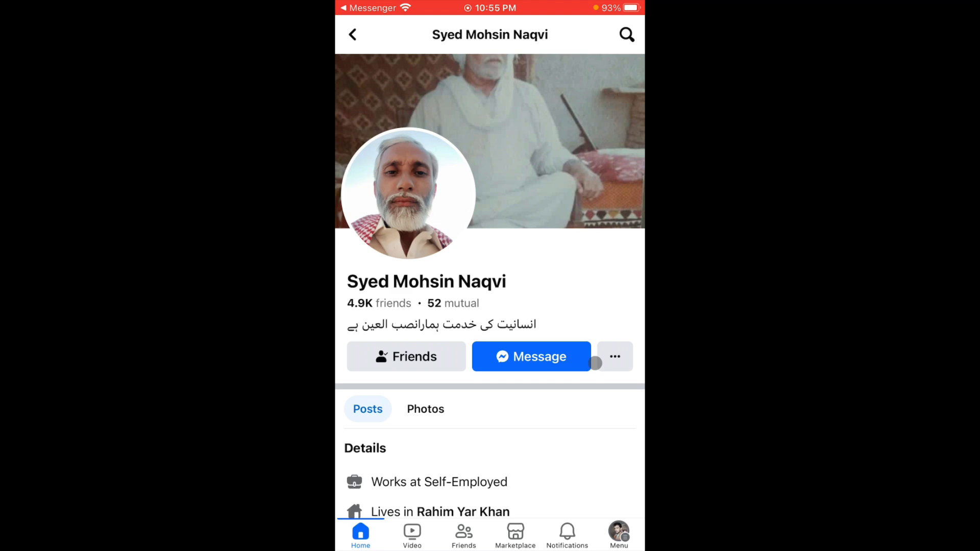
Review the contact's Profile settings list, then back out to the Messenger chat.
click(615, 356)
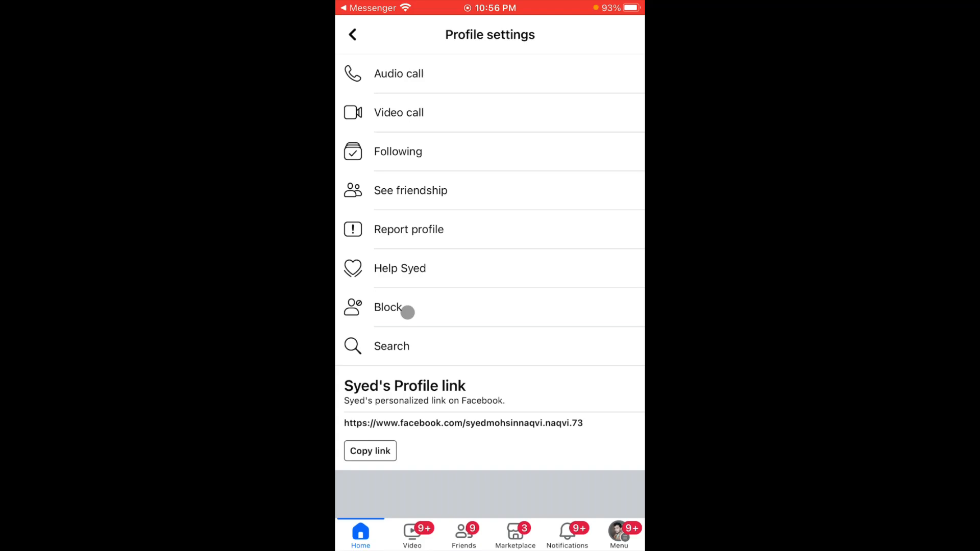
click(352, 34)
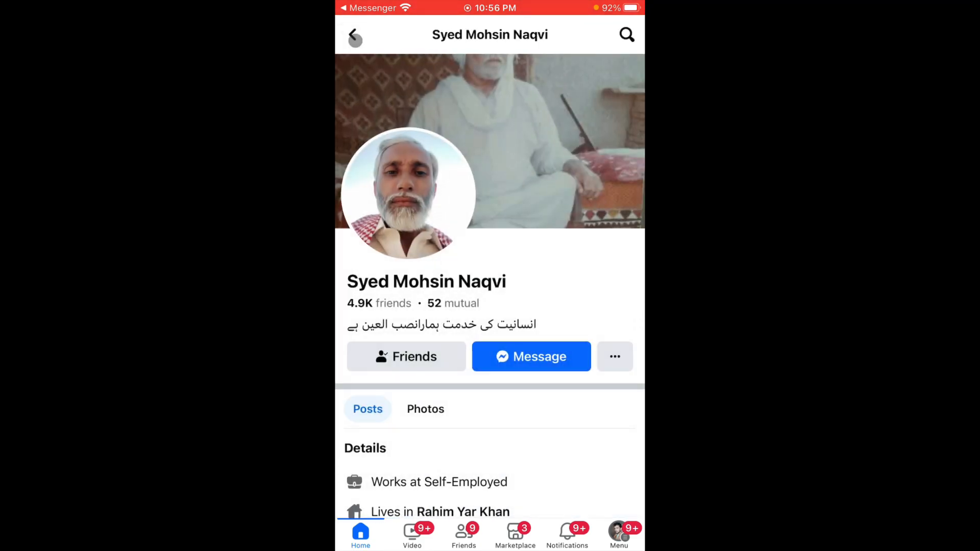
click(354, 35)
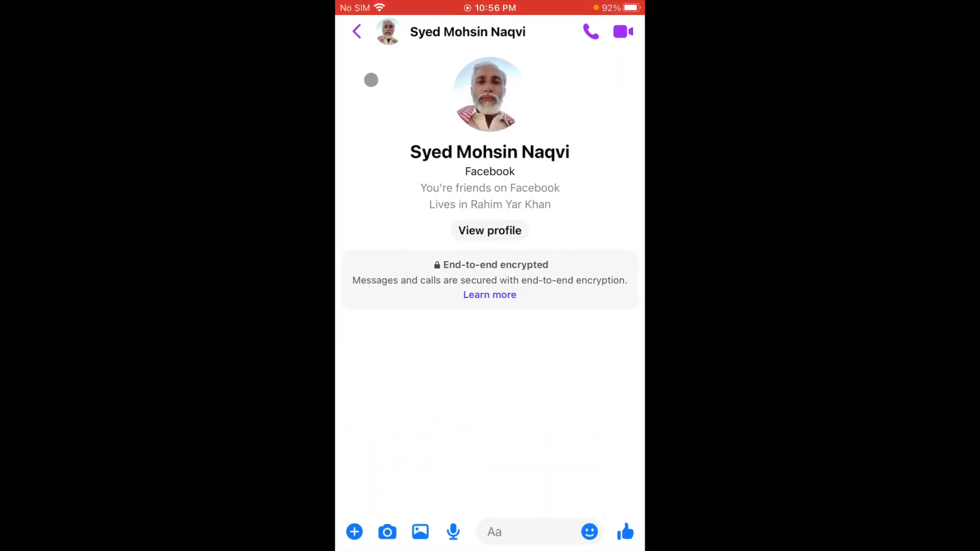
Restrict Syed from the chat's details so the conversation is hidden without blocking.
click(357, 31)
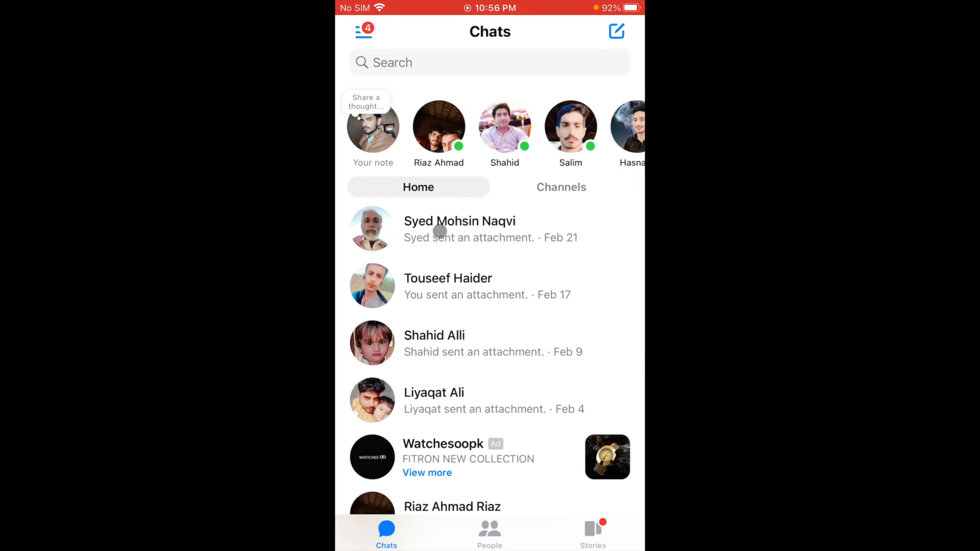
click(461, 229)
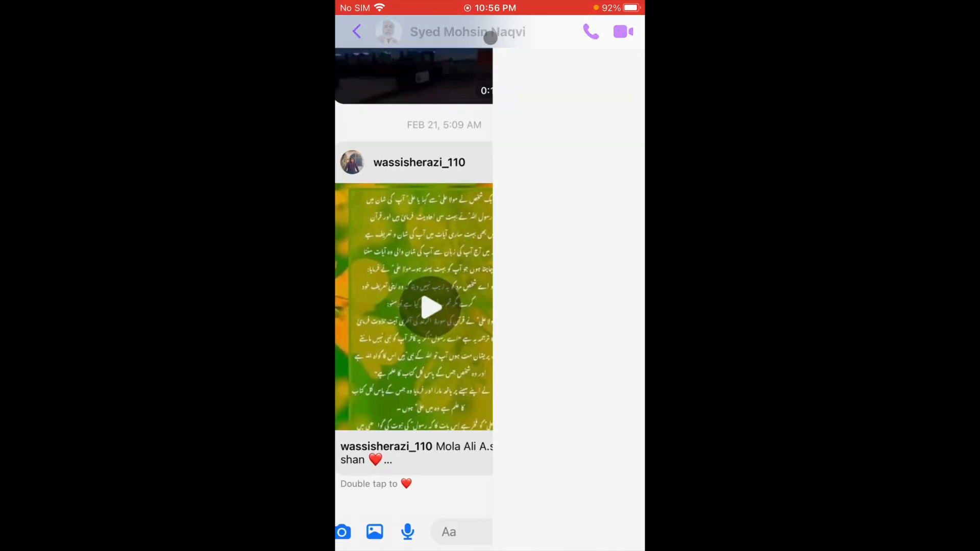
click(467, 32)
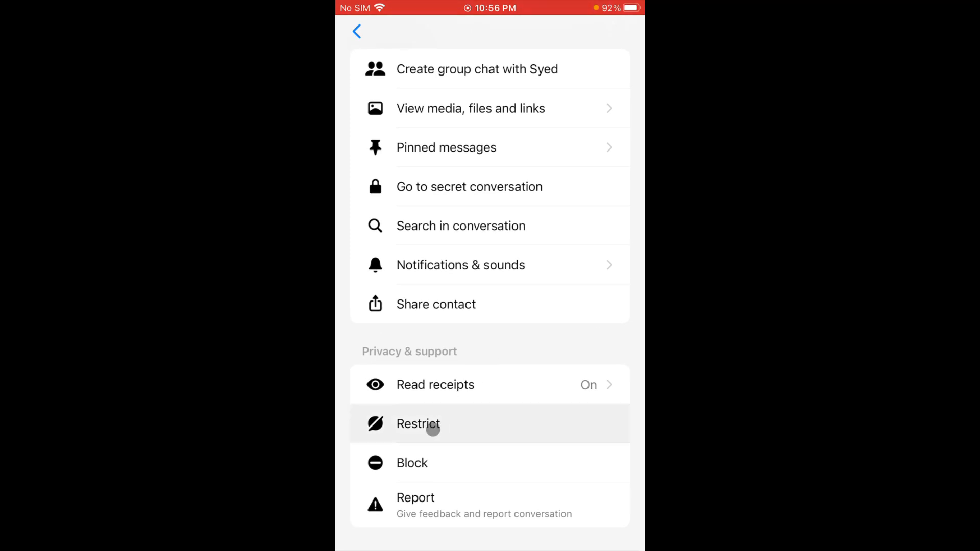
click(419, 424)
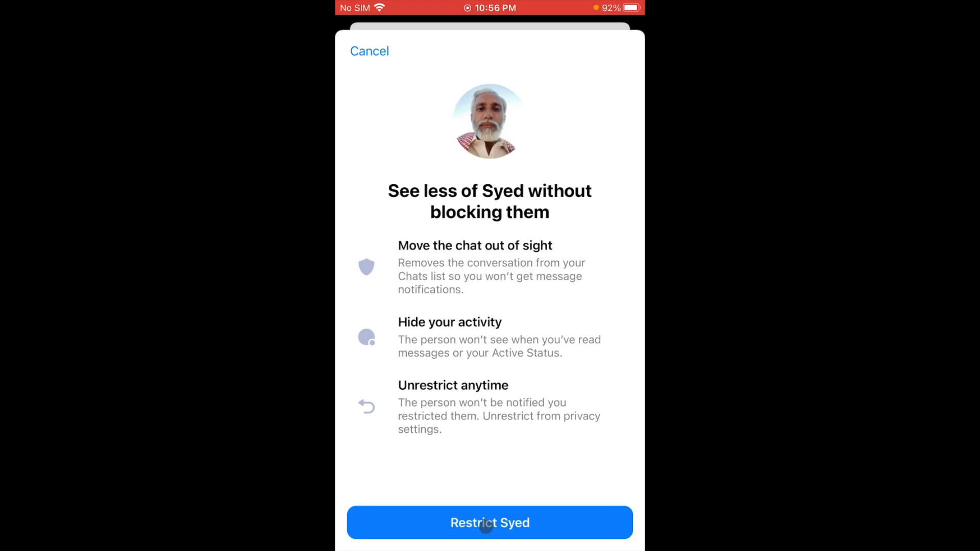
click(489, 523)
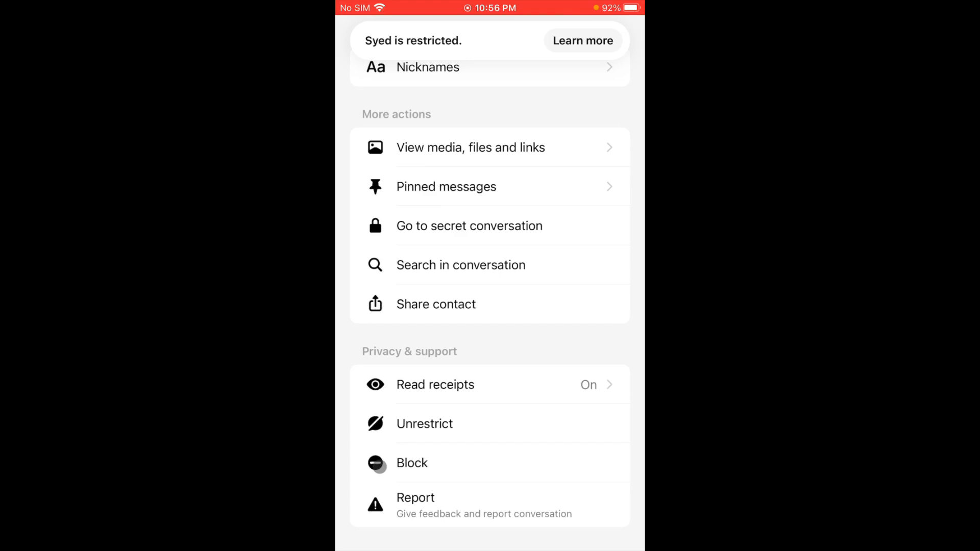
click(425, 422)
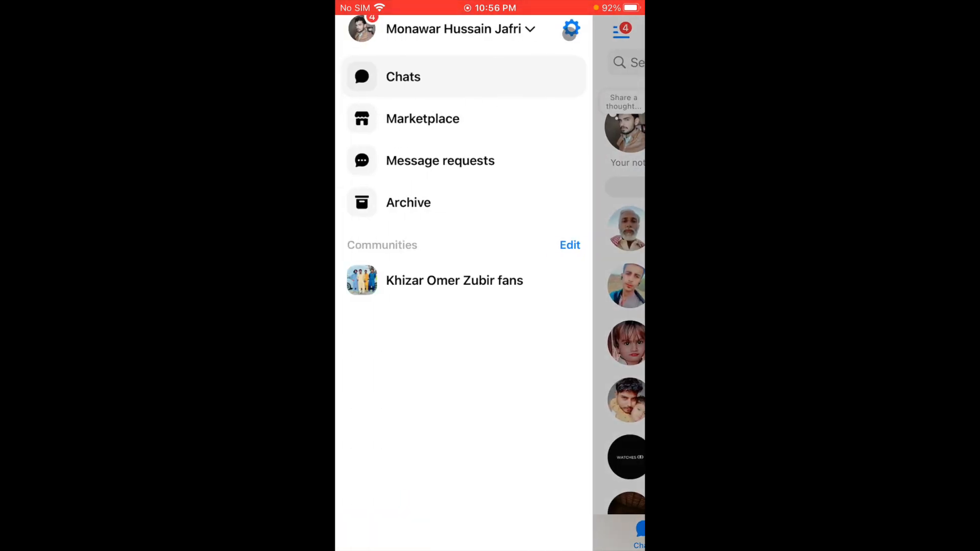
Turn on the 'Contact's keys change' security alert under End-to-end encrypted chats, then return home.
click(570, 29)
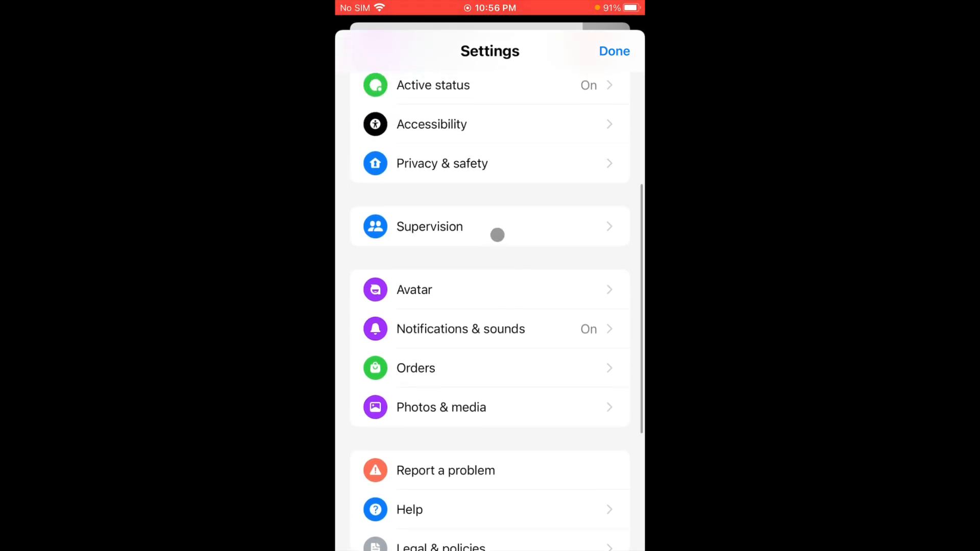
click(442, 163)
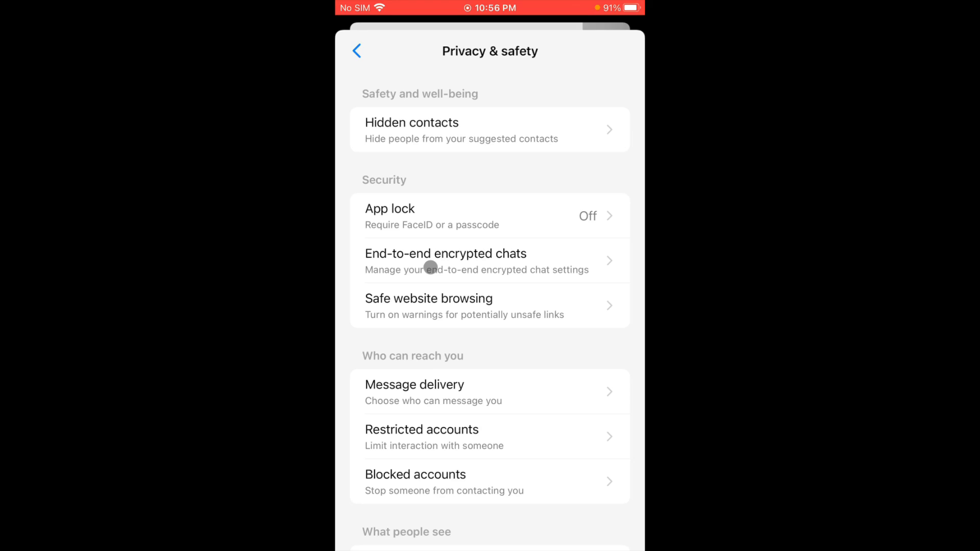
click(445, 254)
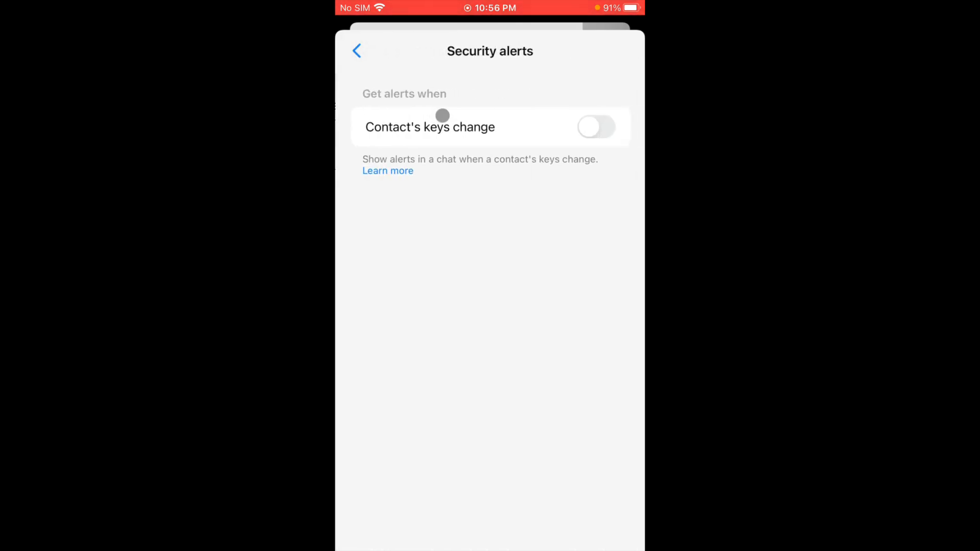
click(595, 127)
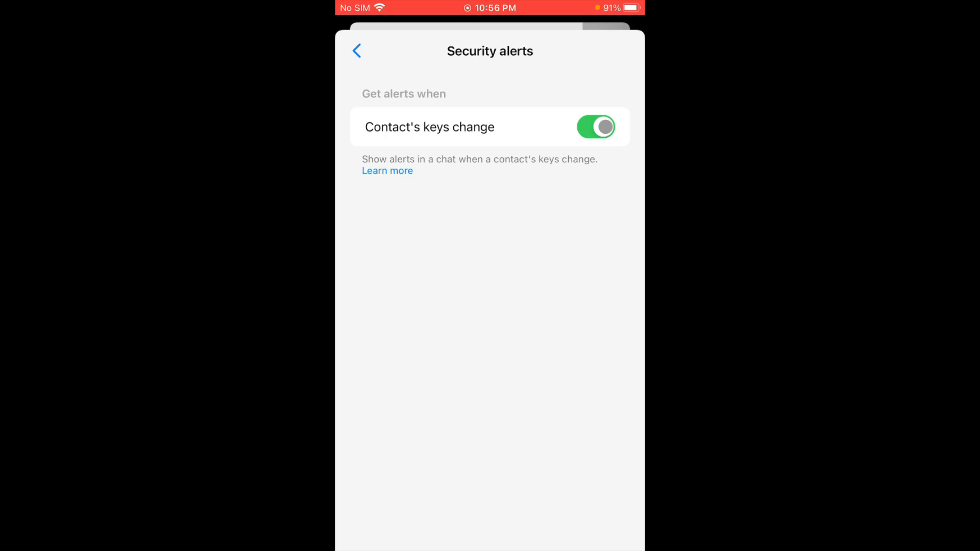
click(595, 127)
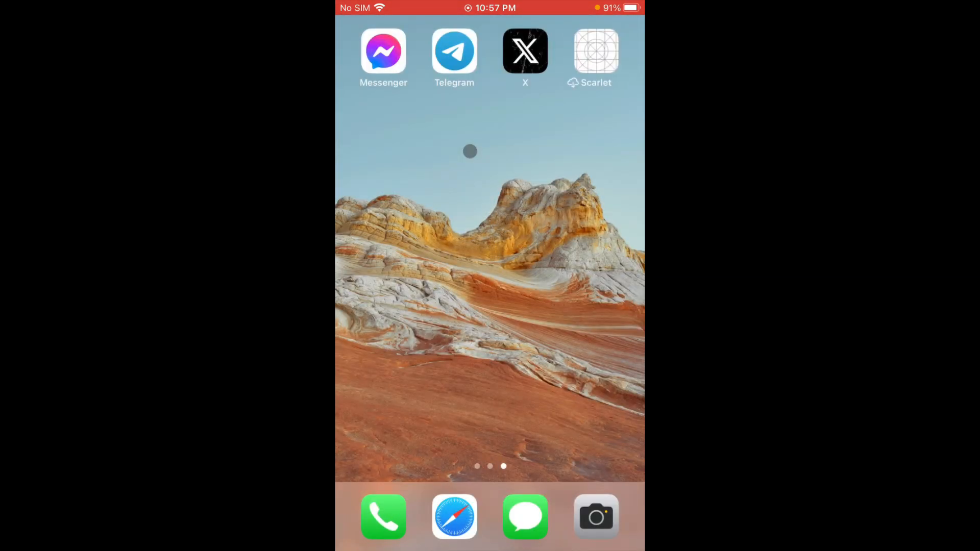
scroll(left, 3)
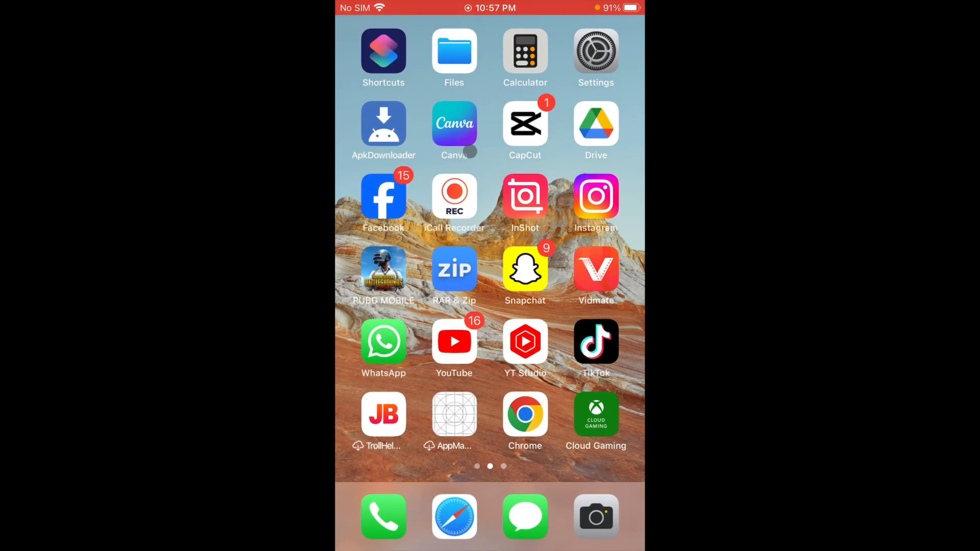